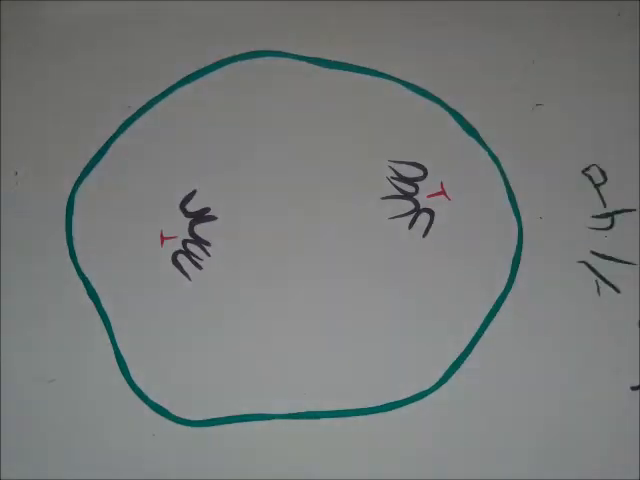
type("Cytokinesis")
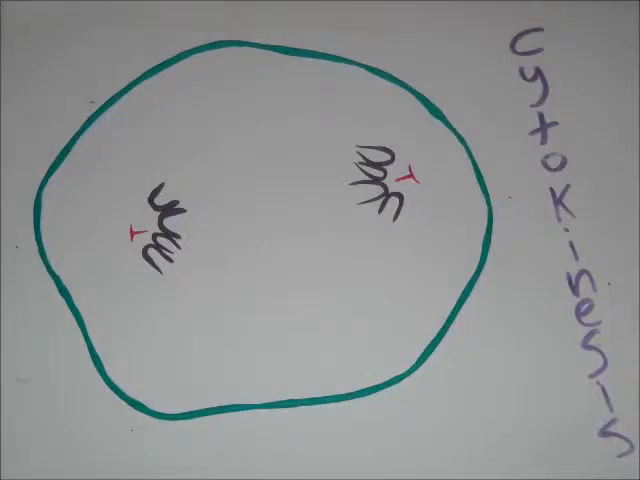